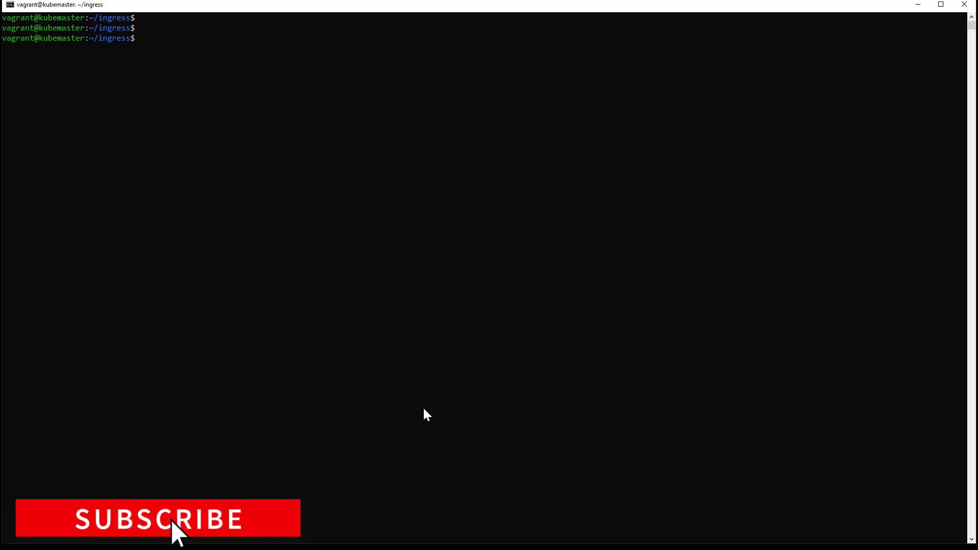
- List the cluster's nodes in wide output with kubectl get nodes -o wide
type("kubectl get")
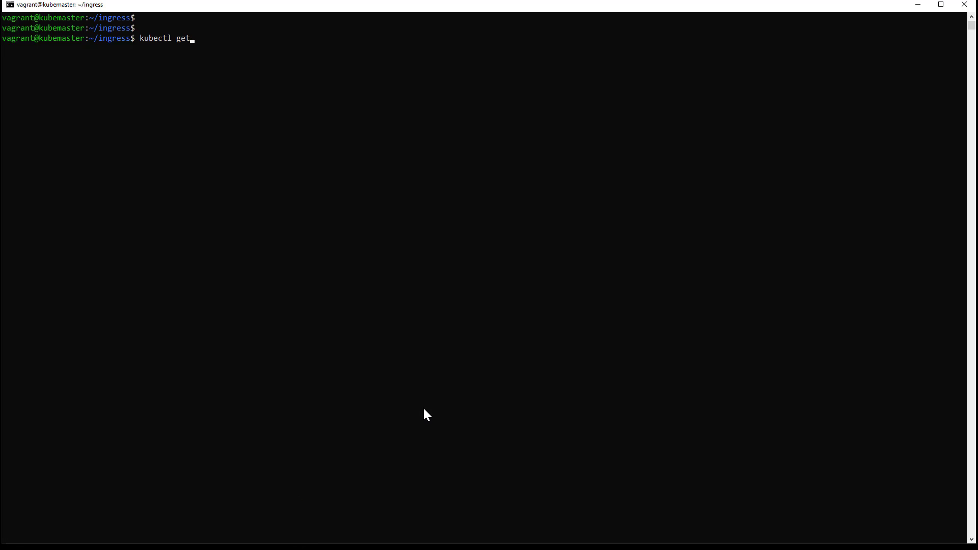
type("nodes -o")
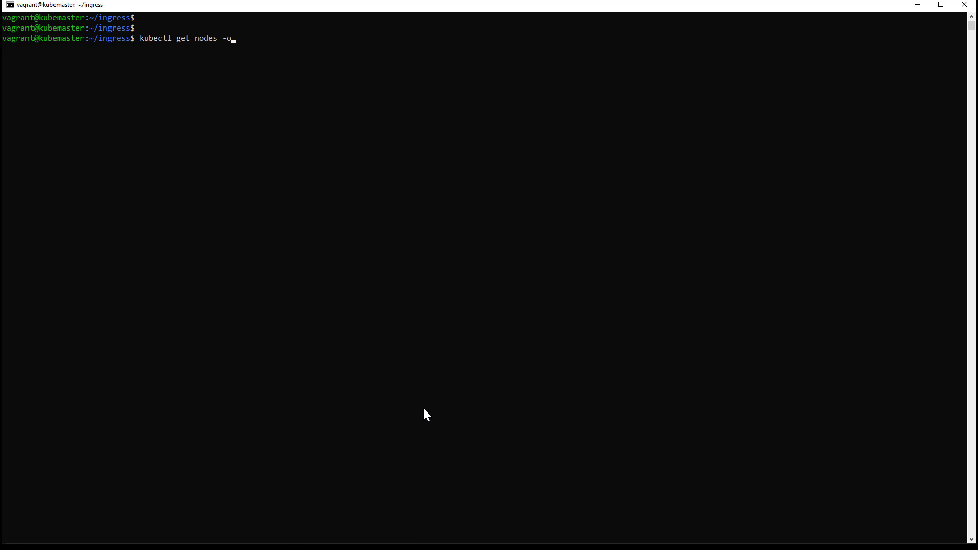
type("wide")
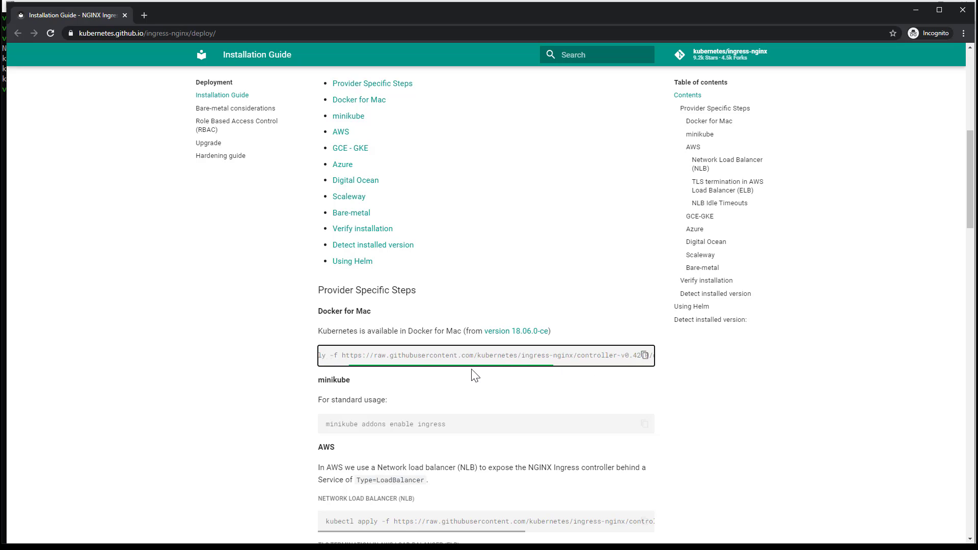
- Copy the Docker for Mac kubectl apply manifest command from the NGINX Ingress guide
double_click(389, 355)
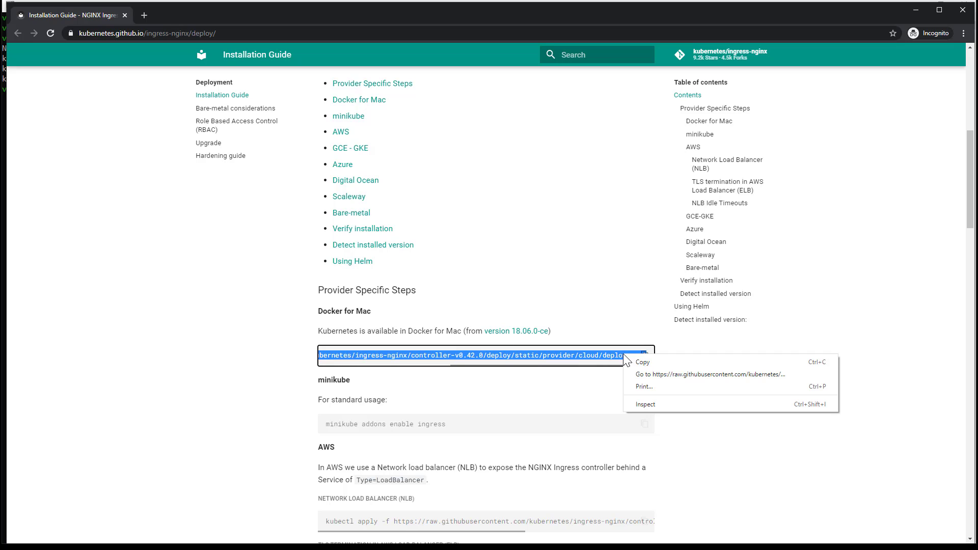
left_click(639, 355)
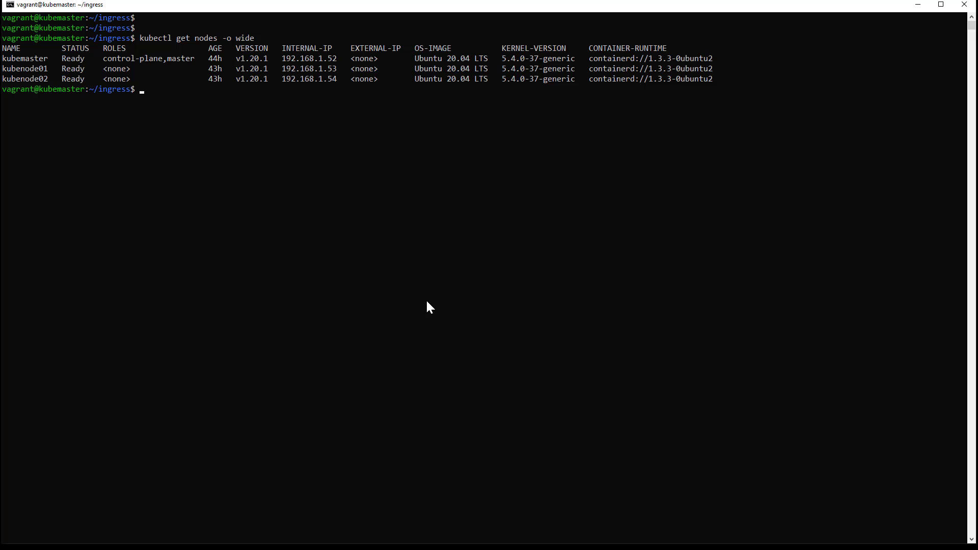
- Download the controller-v0.42.0 manifest as nginx-ingress-deploy.yaml and open it in vi
type("wget")
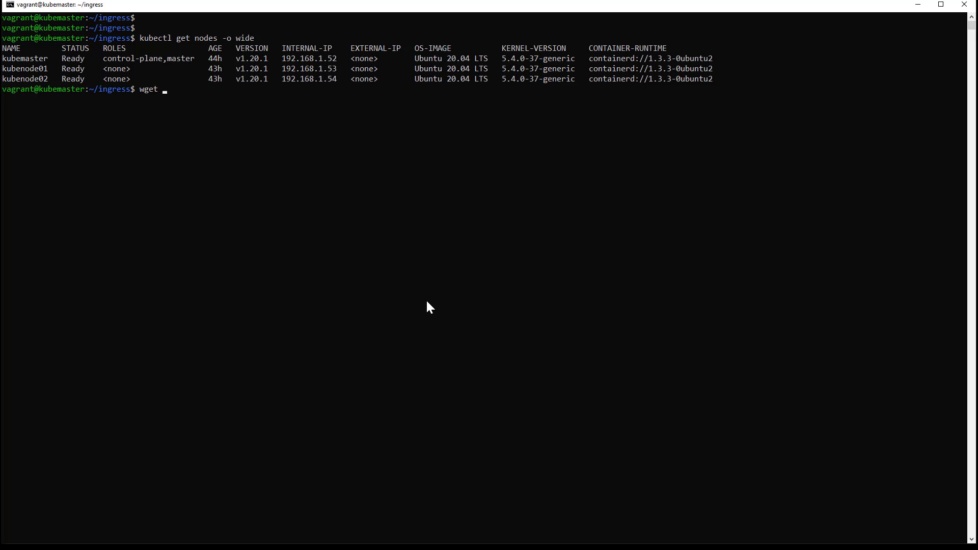
type("https://raw.githubusercontent.com/kubernetes/ingress-nginx/controller-v0.42.0/deploy/static/provider/cloud/deploy.yaml -O nginx-ingress-deploy.yaml")
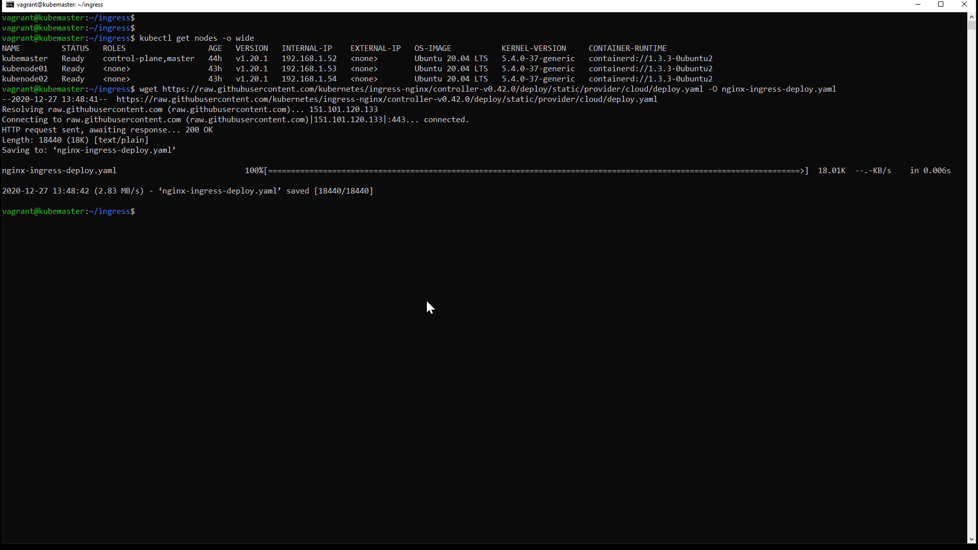
type("vi ngi")
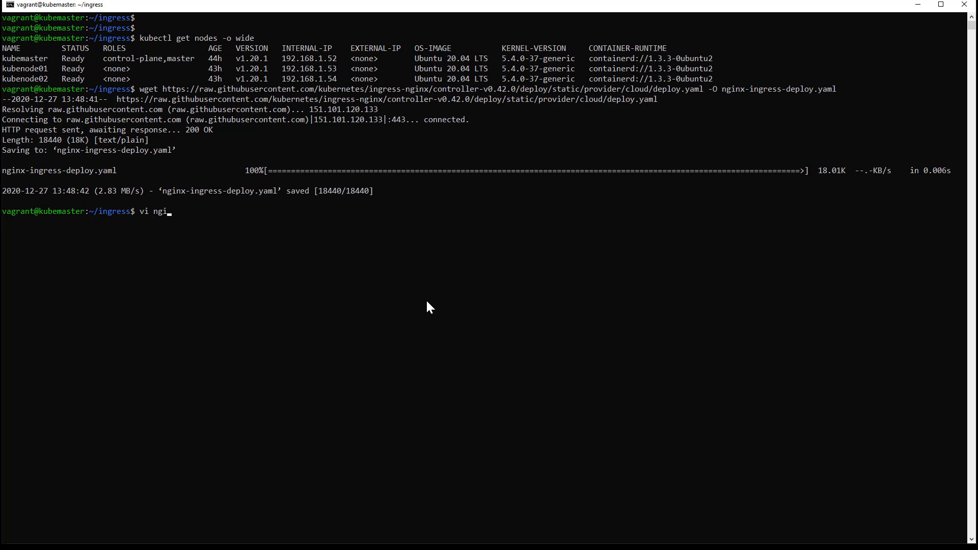
key("Enter")
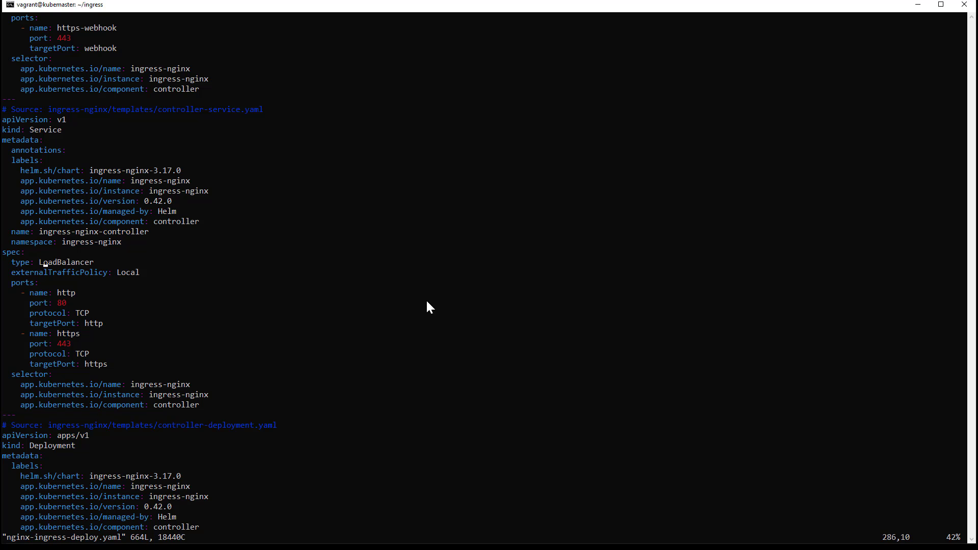
- Change the Service type from LoadBalancer to NodePort, comment out externalTrafficPolicy, and save
key("i")
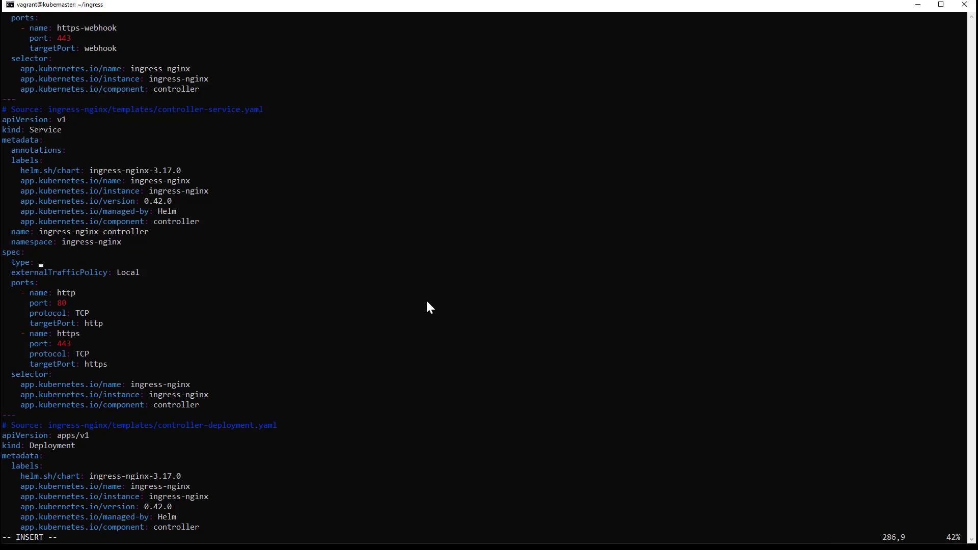
type("NodePort")
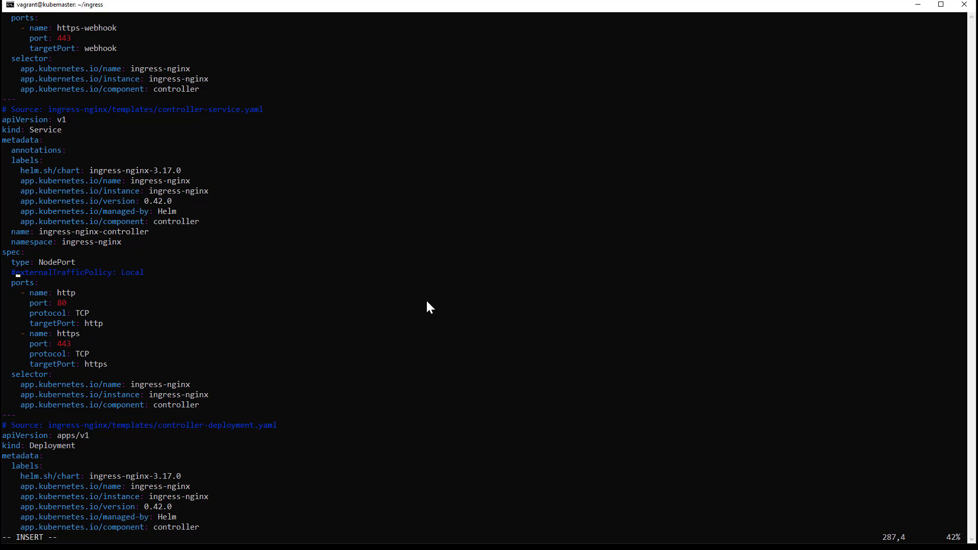
type(":wq")
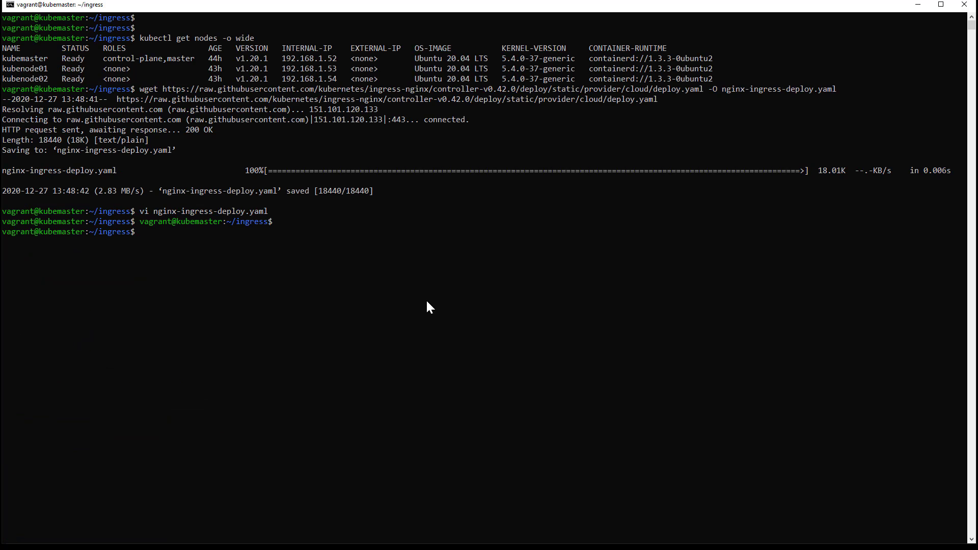
- Apply nginx-ingress-deploy.yaml, create the myapps namespace, and review myapp.yaml in vi
type("kubectl a")
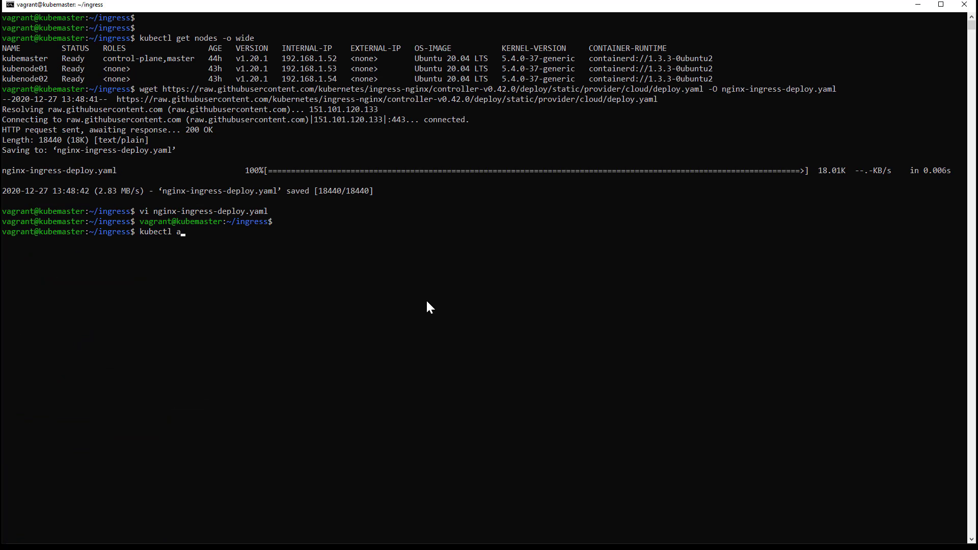
type("pply -f")
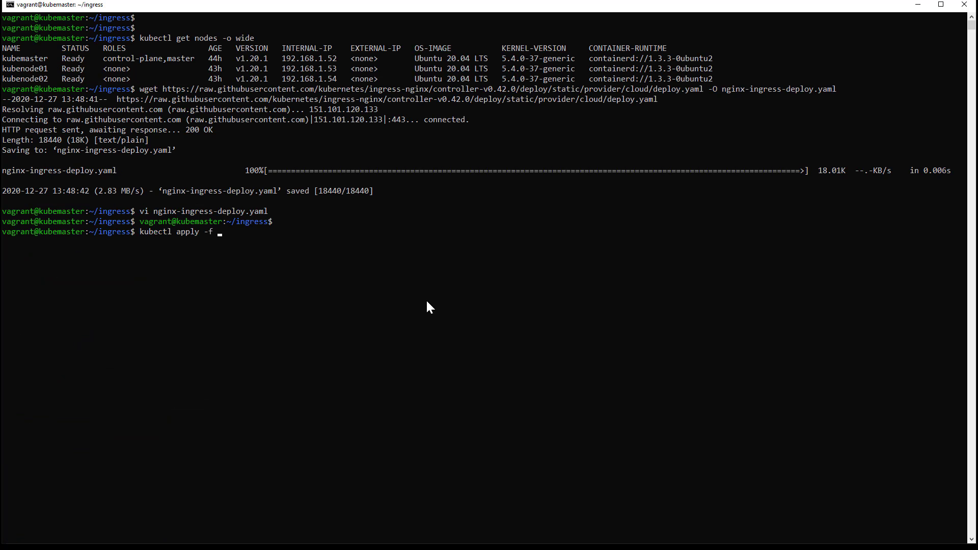
type("nginx-ingress-deploy.yaml")
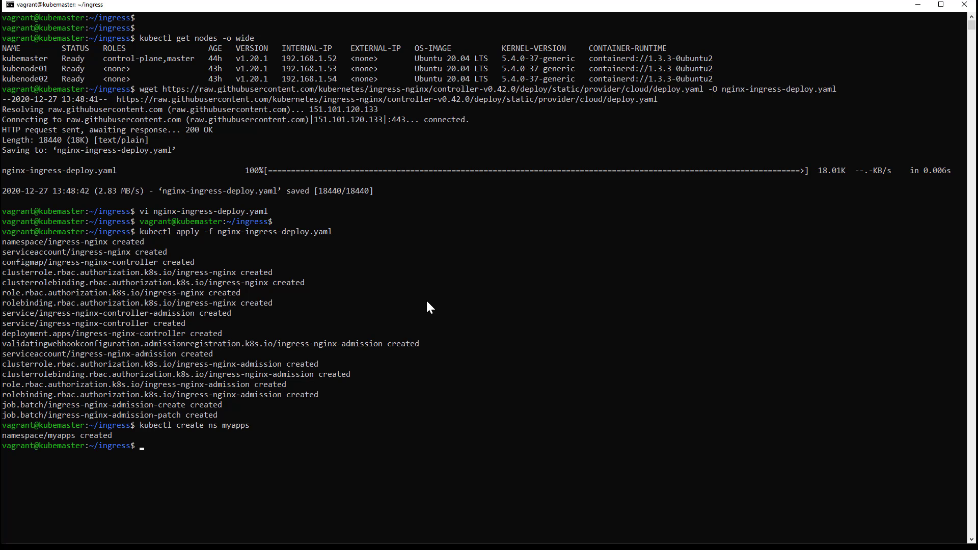
type("vi m")
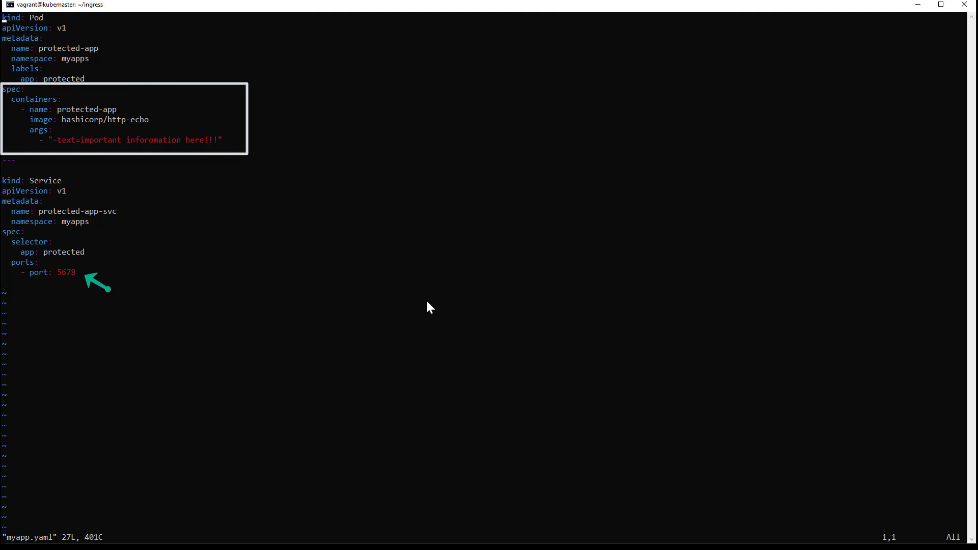
key("Escape")
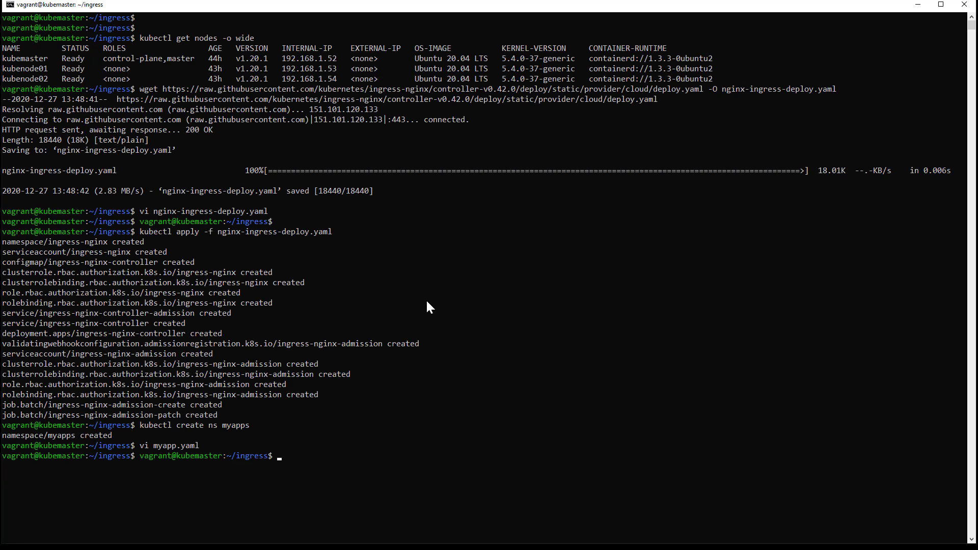
- Deploy myapp.yaml and create an htpasswd auth file for user1
type("kubectl")
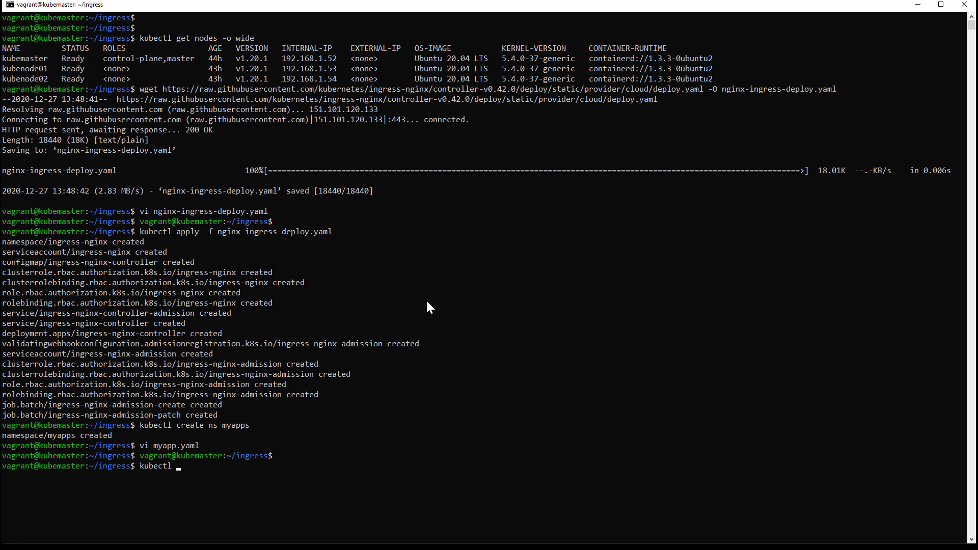
type("apply -f myapp.yaml")
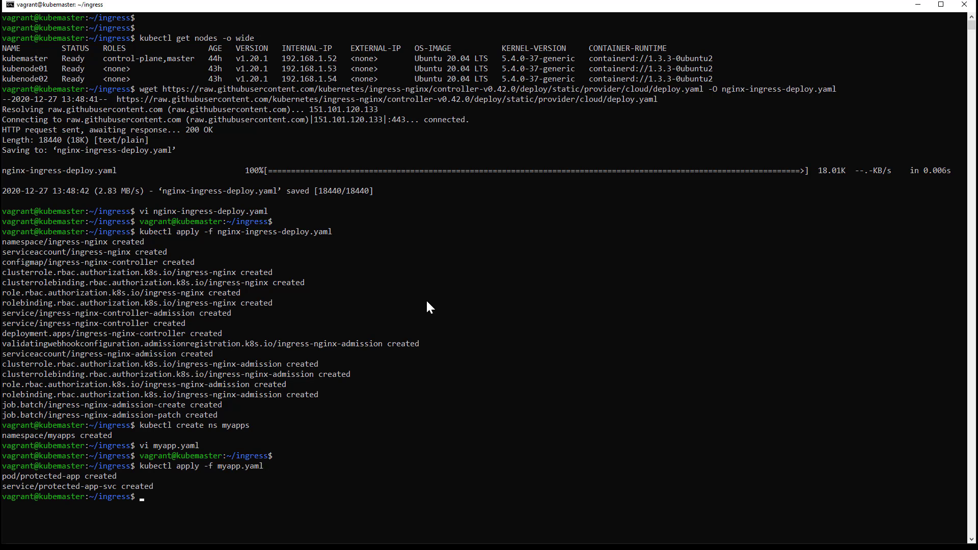
type("htp")
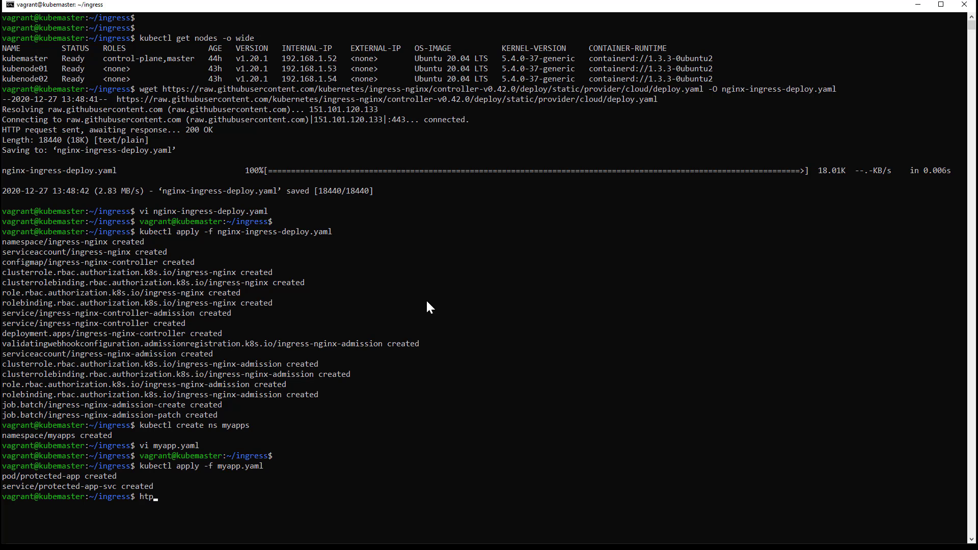
type("passwd")
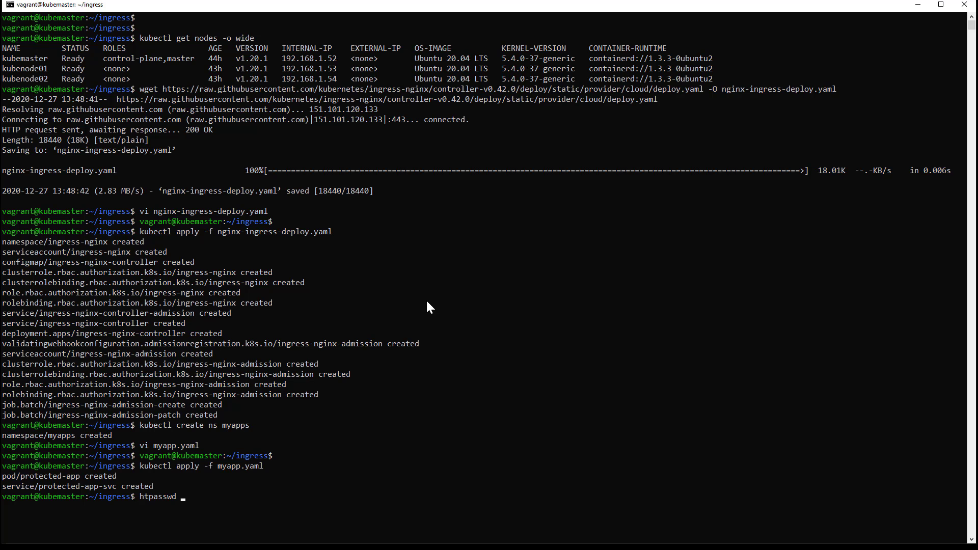
type("-c")
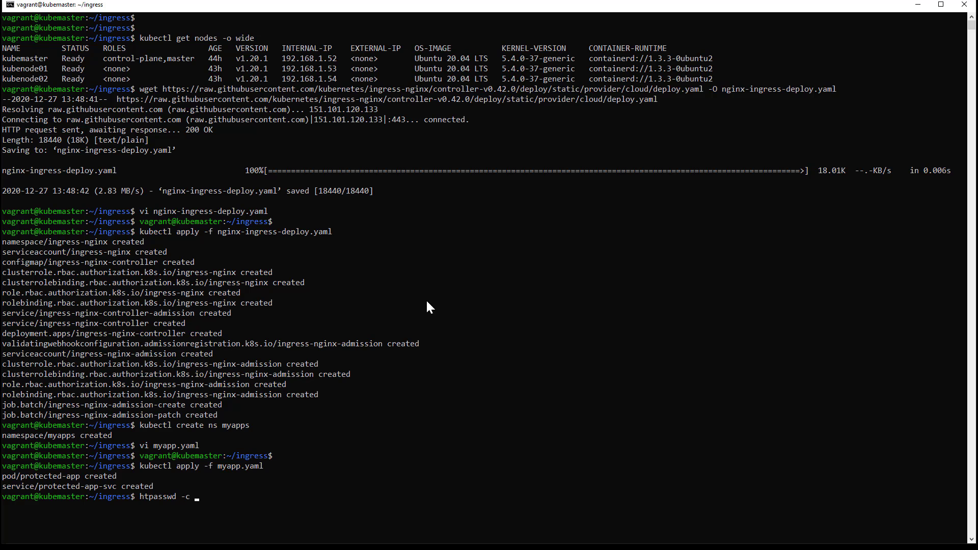
type("auth user")
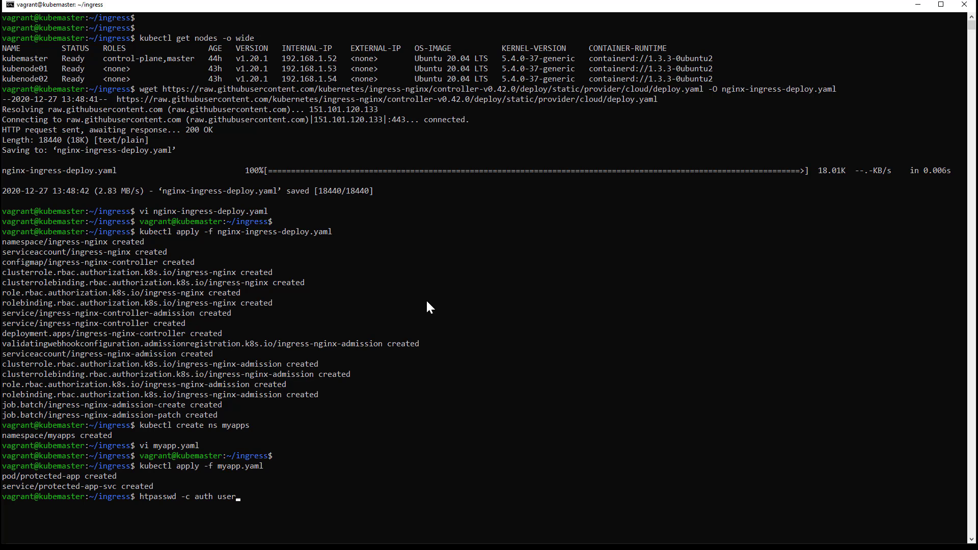
type("1")
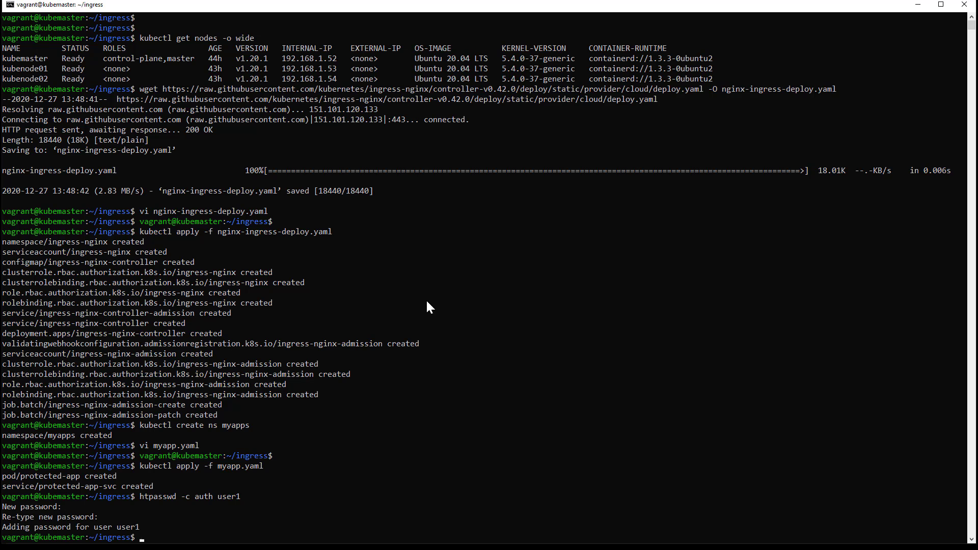
- Check the auth file and store it as the basic-auth generic secret in myapps
type("cat auth")
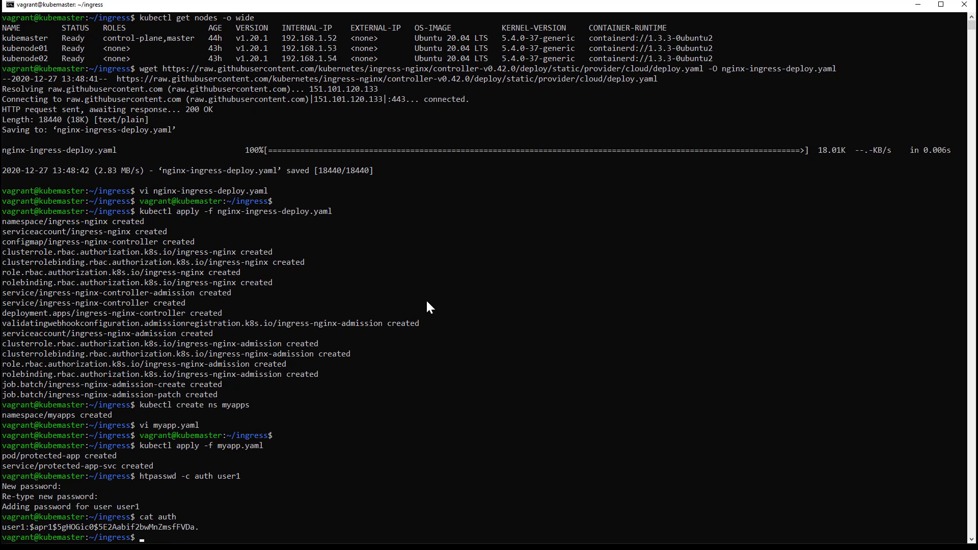
type("kubectl create")
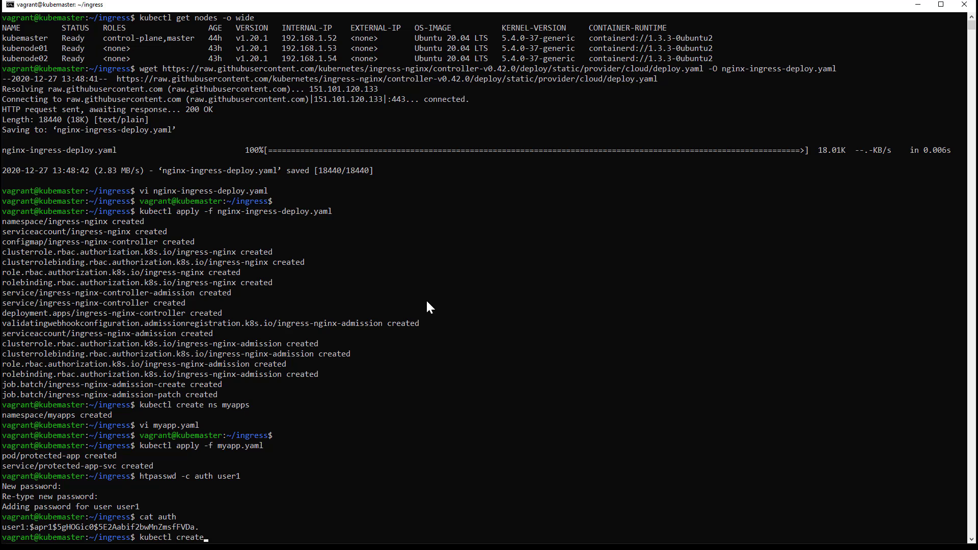
type("secret generic basic-auth --from")
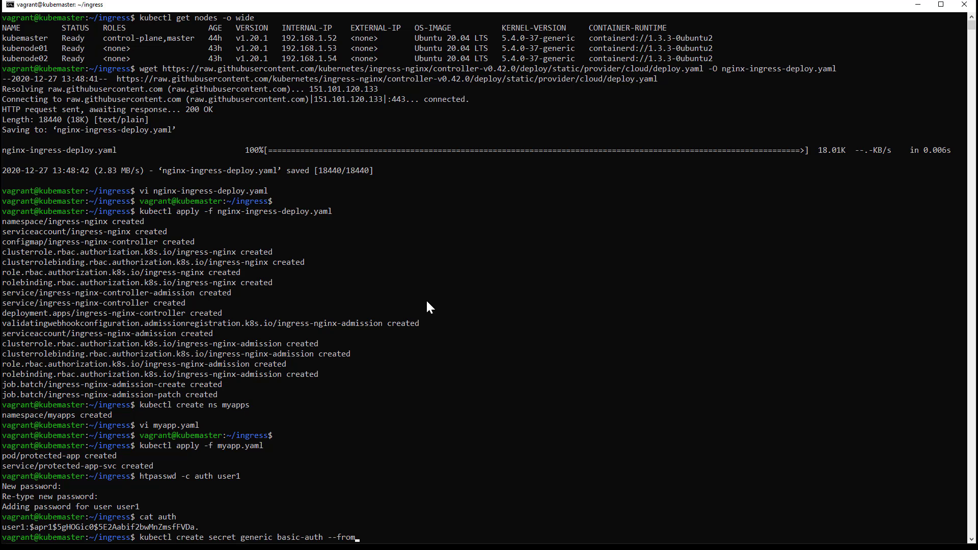
type("file=auth -n myapps")
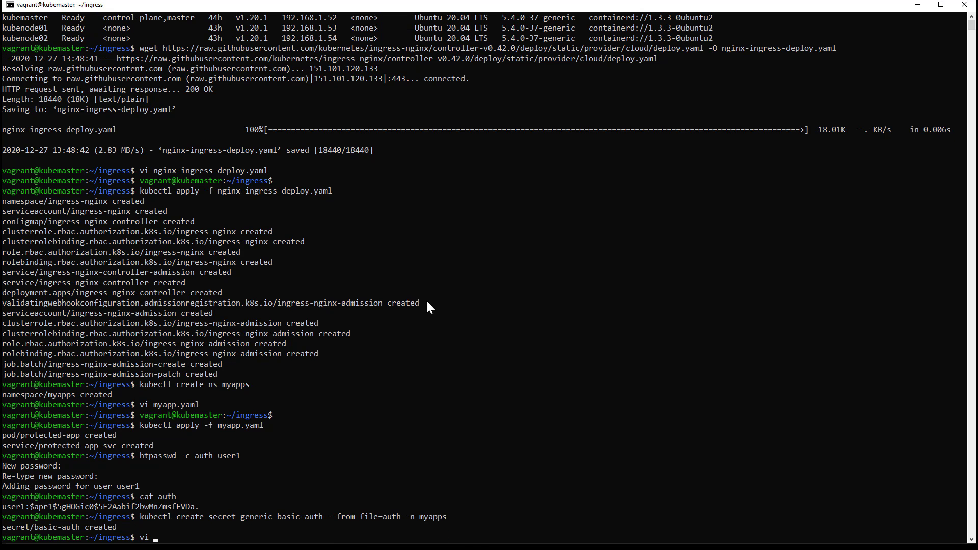
type("ingress-rule.yaml")
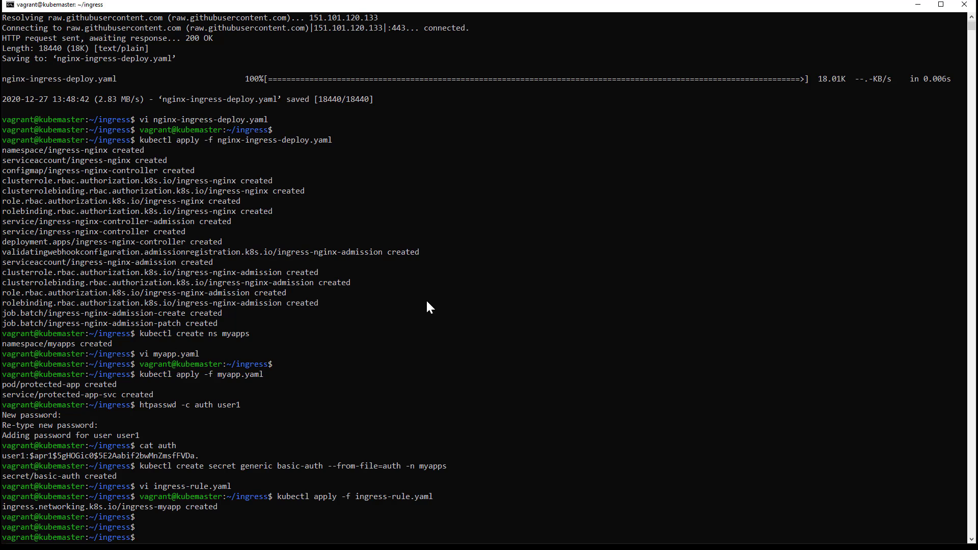
- Show node addresses and ingress-nginx services, picking out HTTP NodePort 30816
type("kubectl get nodes -o wide")
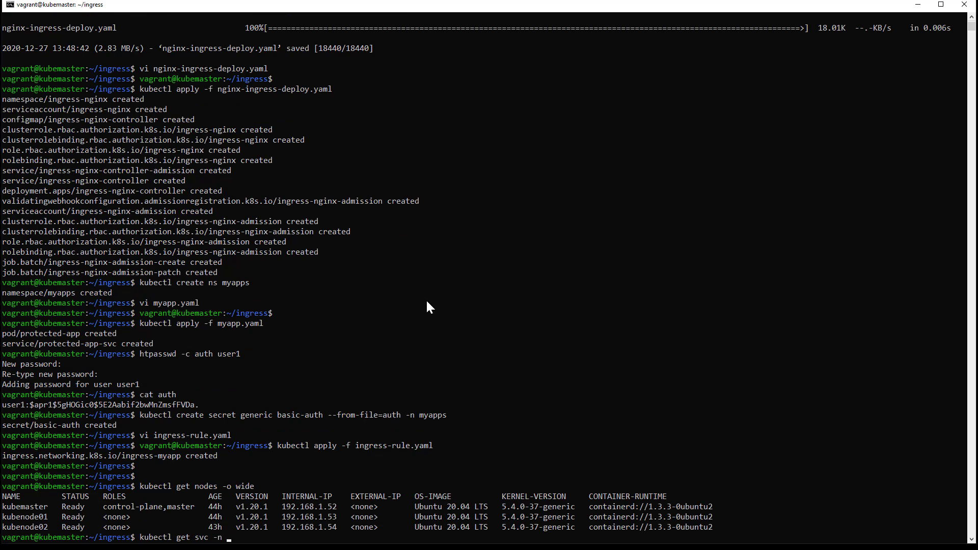
type("ingress-nginx")
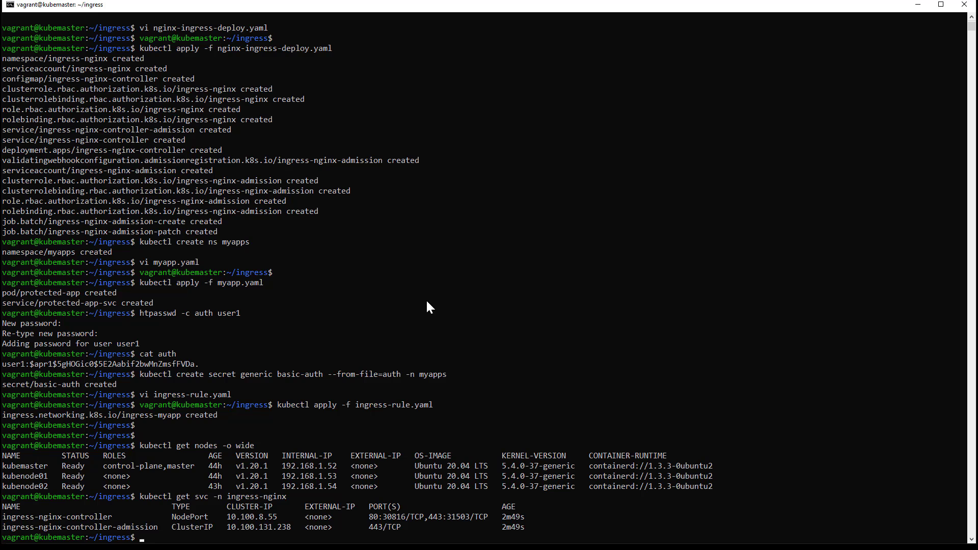
double_click(395, 516)
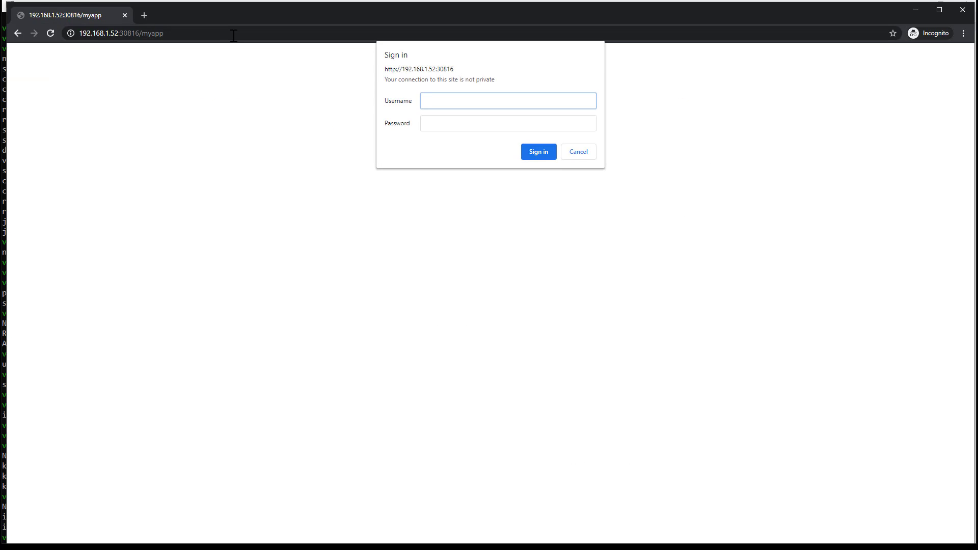
- Sign in as user1 at 192.168.1.52:30816/myapp to reach the protected app page
type("user1")
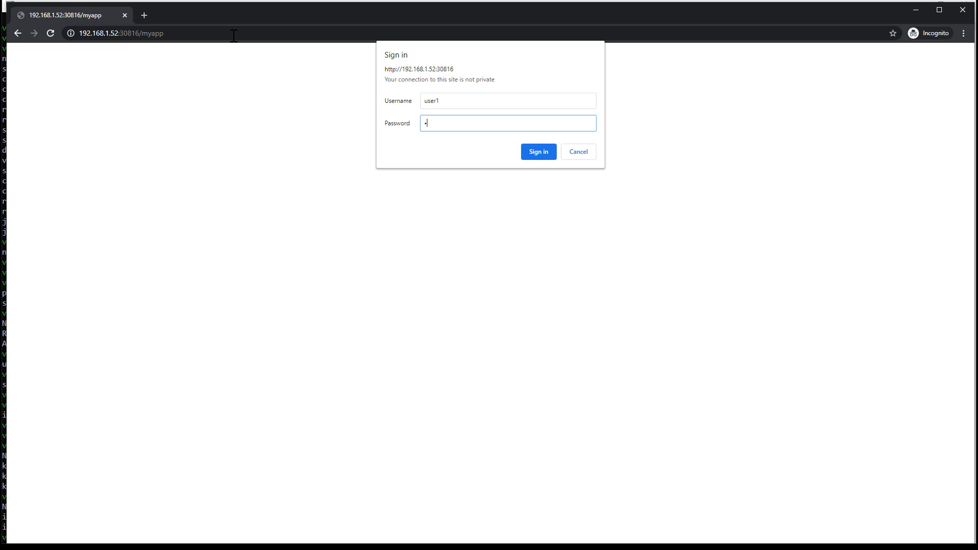
type("password")
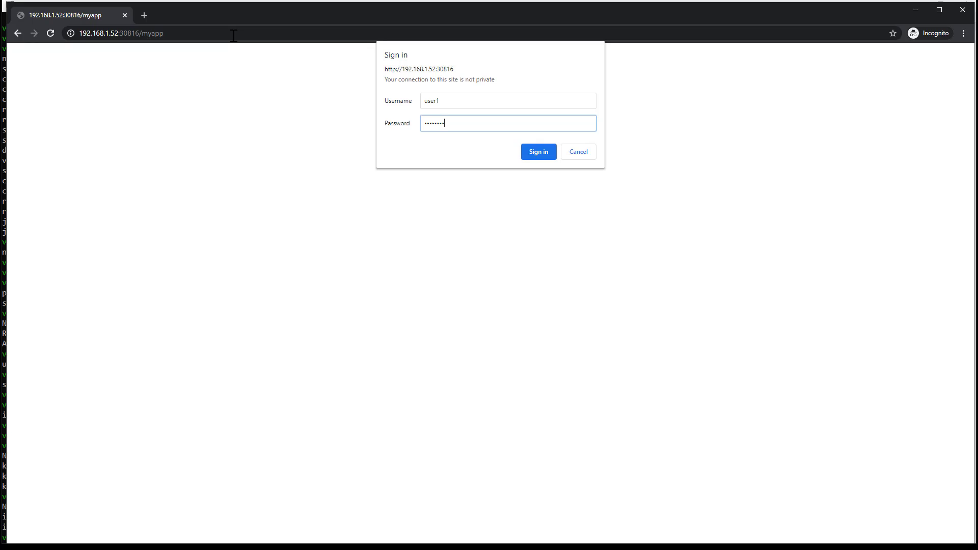
left_click(538, 152)
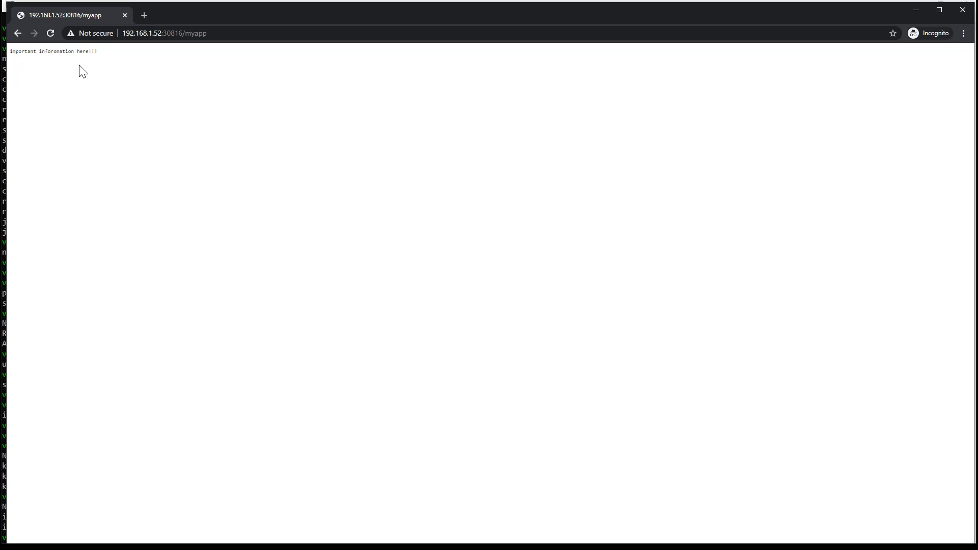